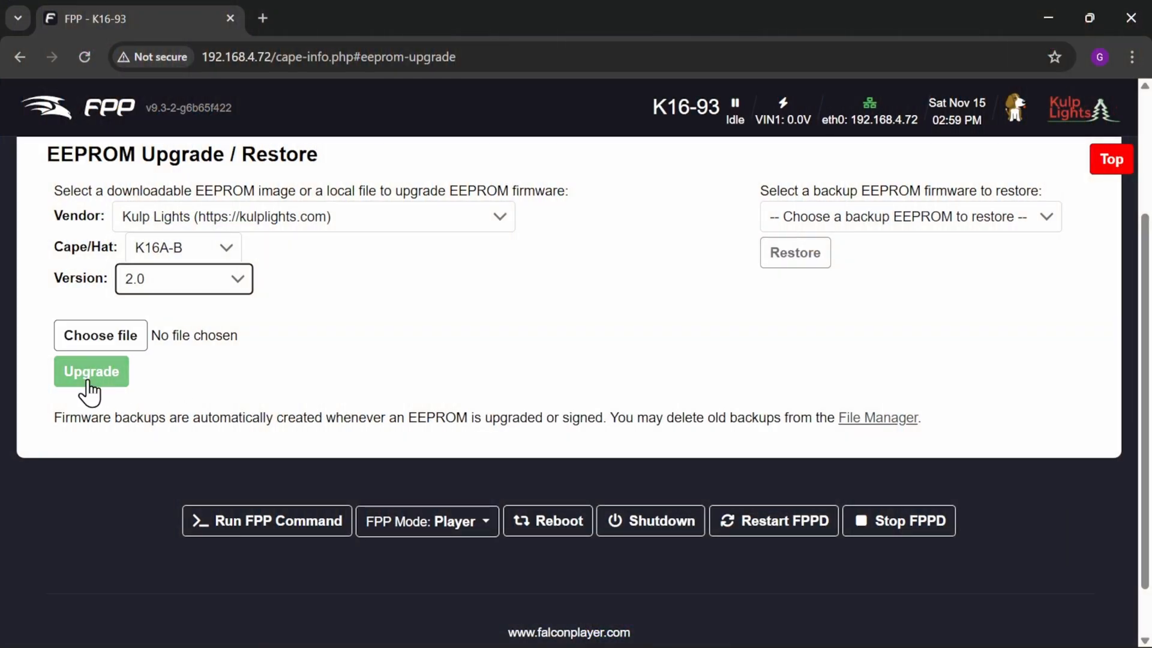
Upgrade the Kulp Lights K16A-B cape EEPROM to version 2.0 and wait for 'Finished, please reboot.'
{"action": "left_click", "coordinate": [91, 371]}
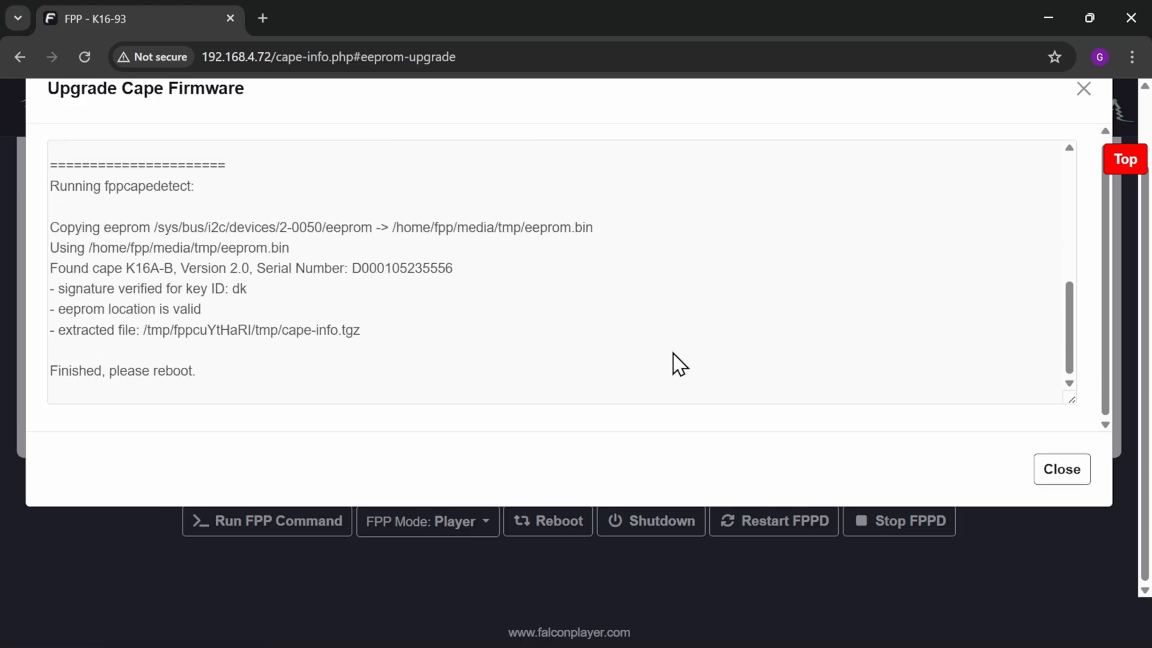
{"action": "mouse_move", "coordinate": [140, 392]}
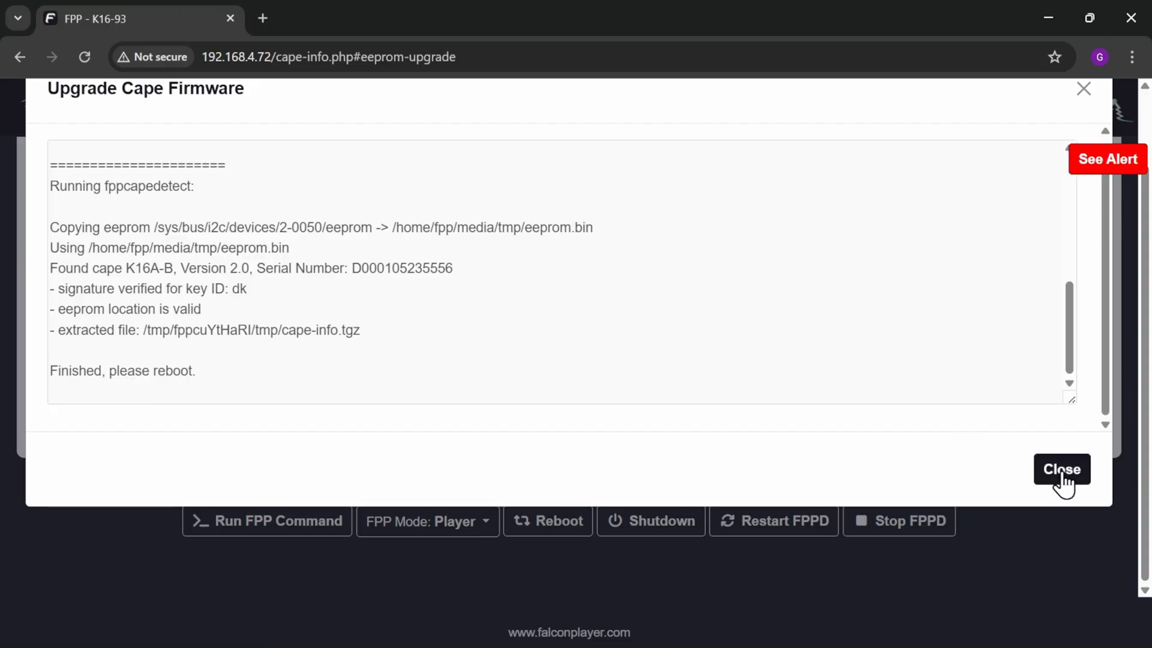
Close the finished upgrade log and confirm rebooting the FPP device
{"action": "left_click", "coordinate": [1061, 469]}
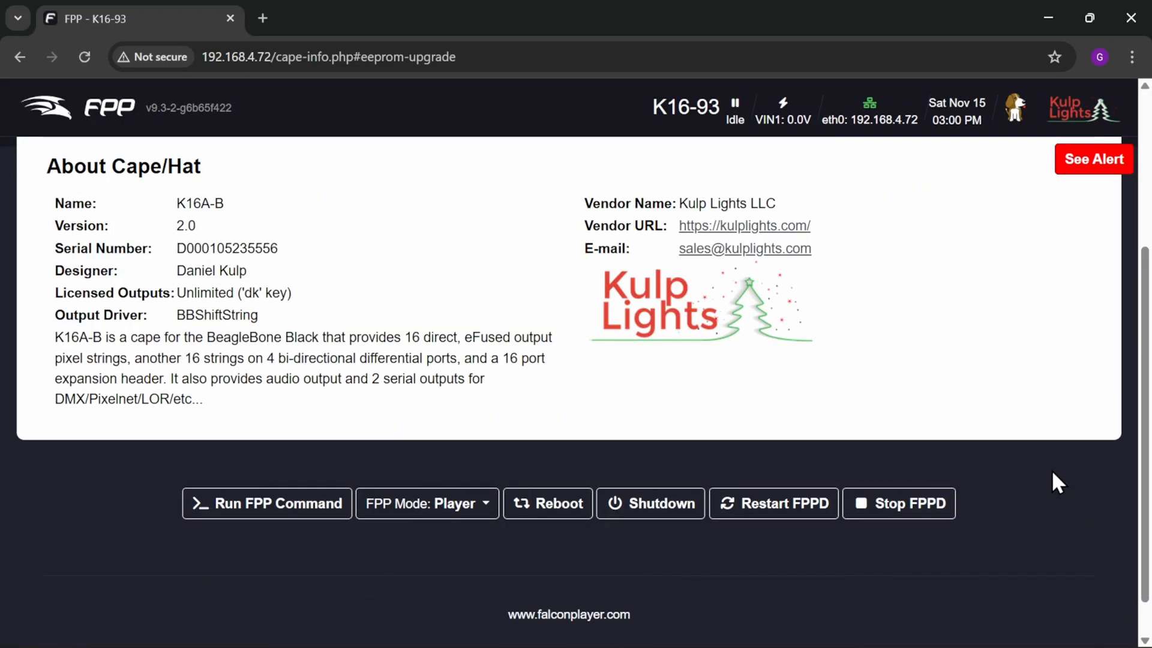
{"action": "left_click", "coordinate": [547, 503]}
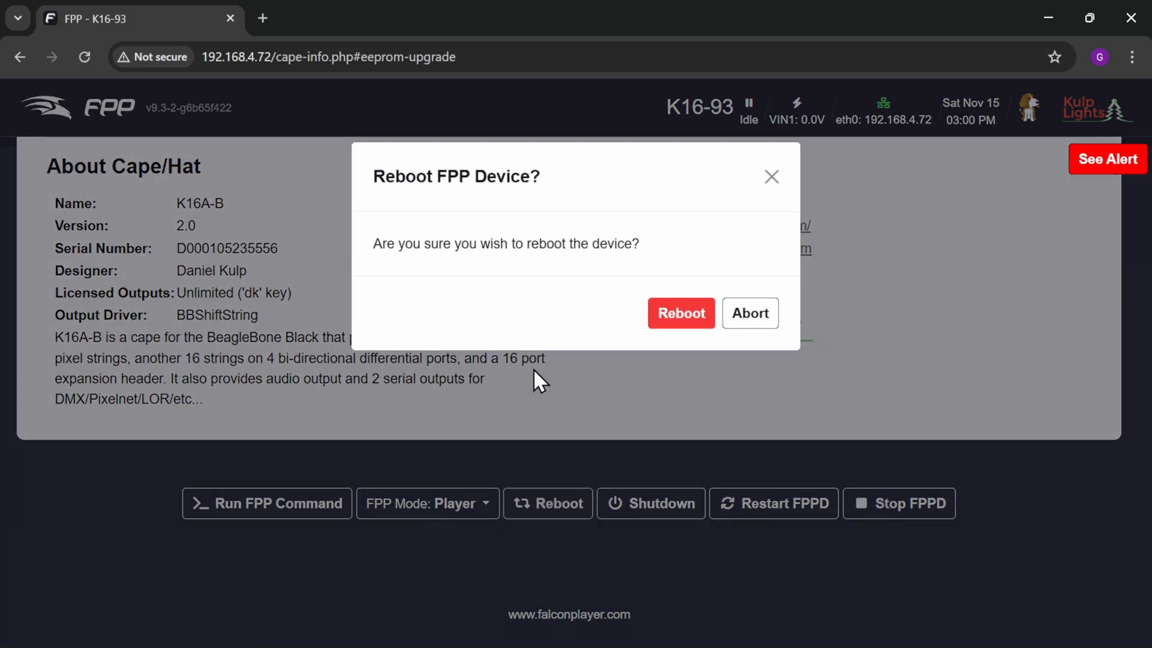
{"action": "left_click", "coordinate": [749, 314]}
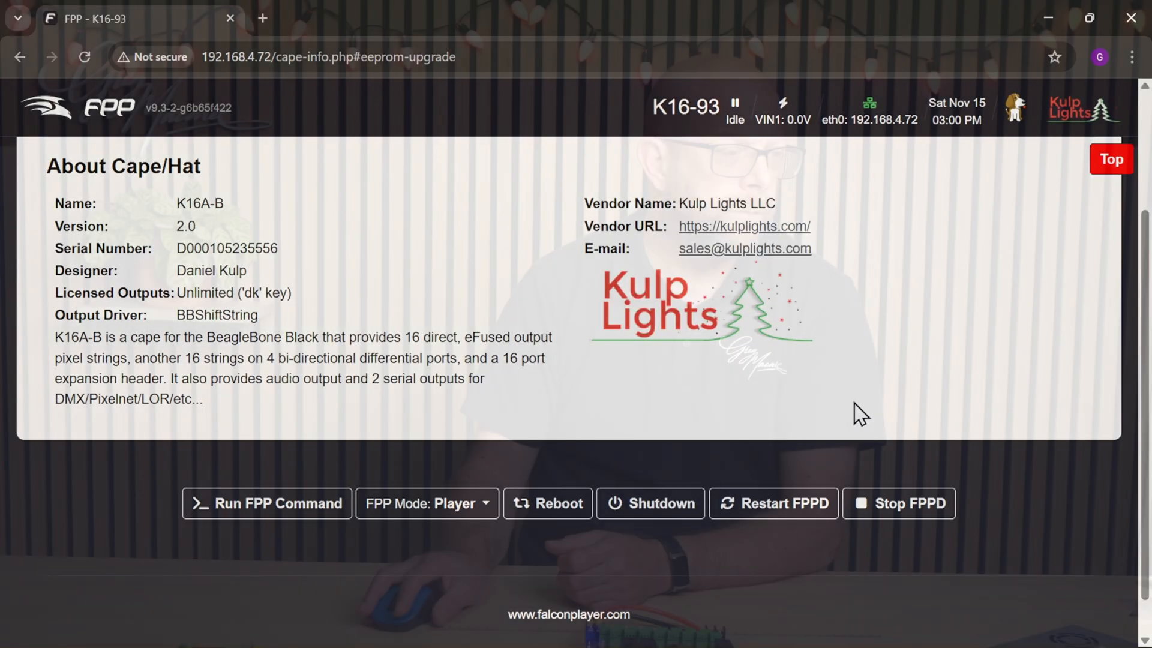